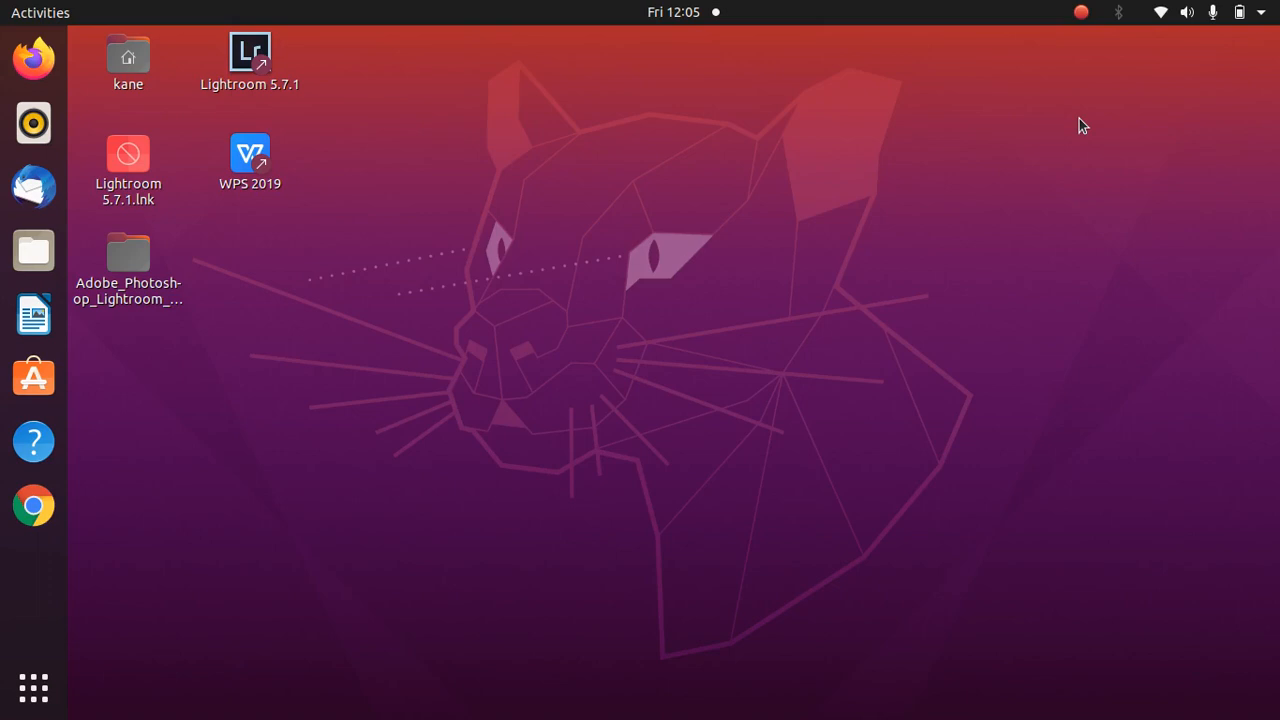
# Step: Launch Writer and try 'ari' and 'Times' in the Font Name box
pyautogui.click(33, 314)
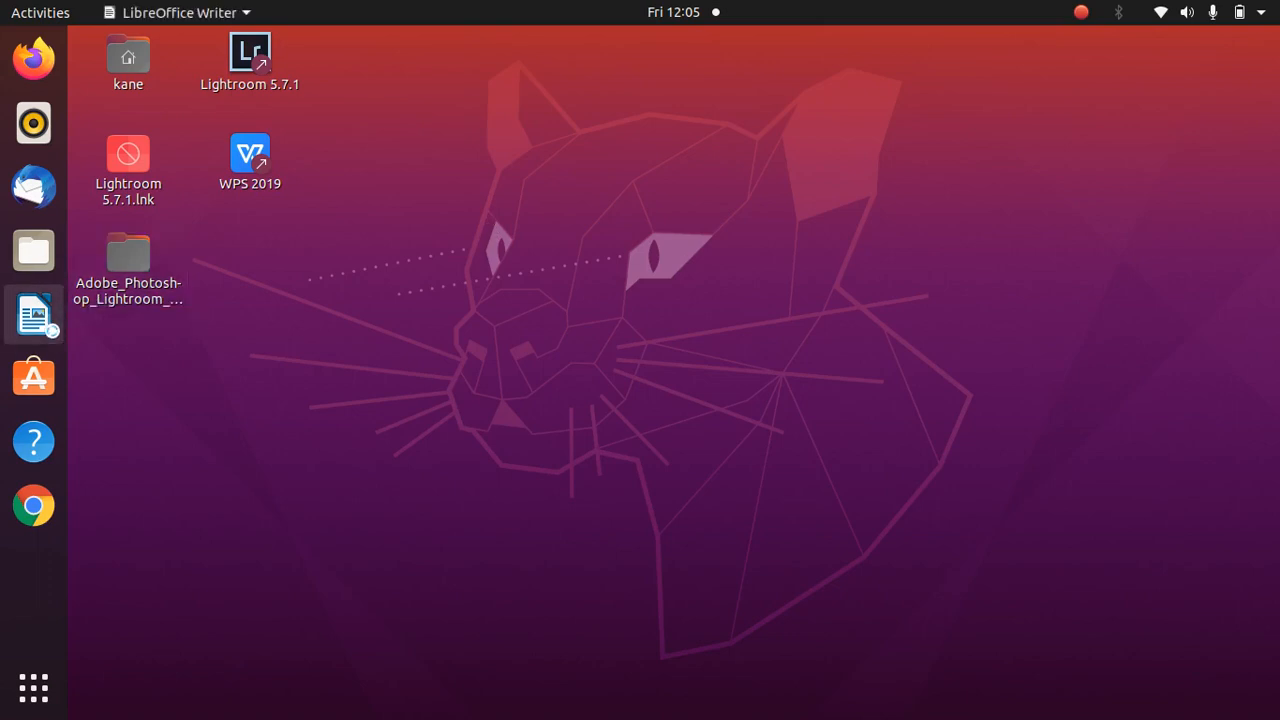
pyautogui.click(33, 315)
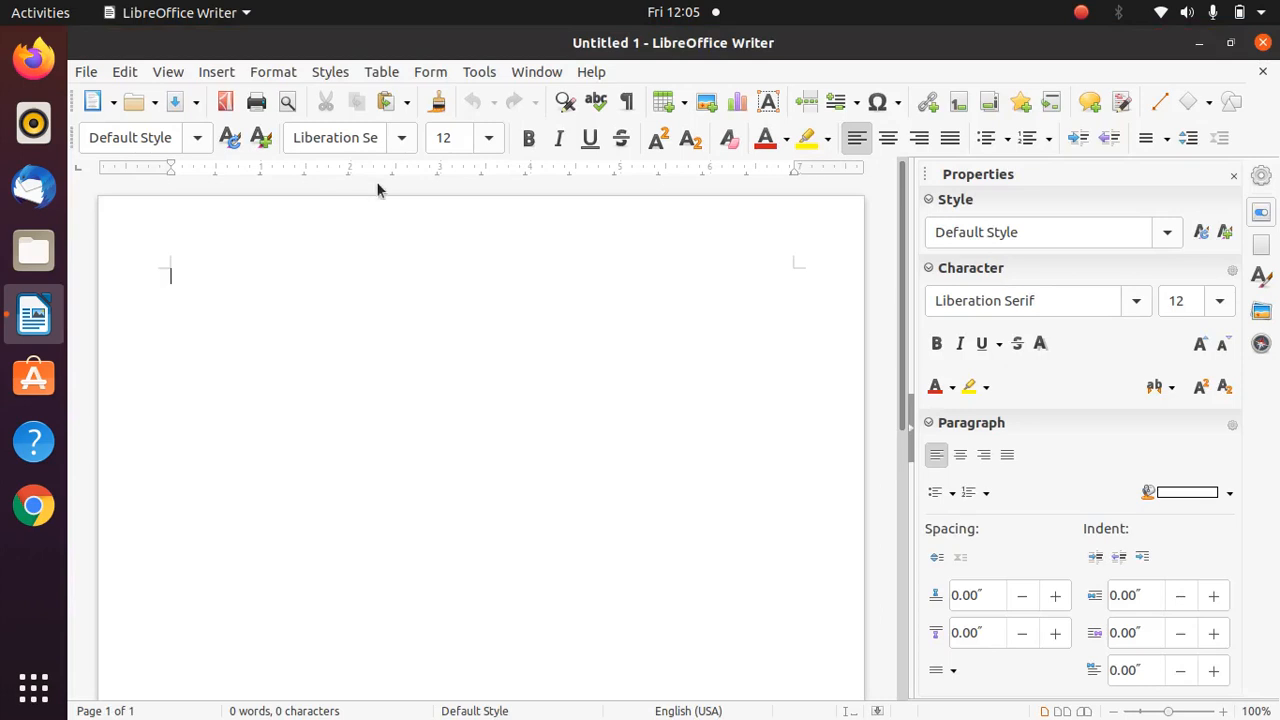
pyautogui.click(340, 137)
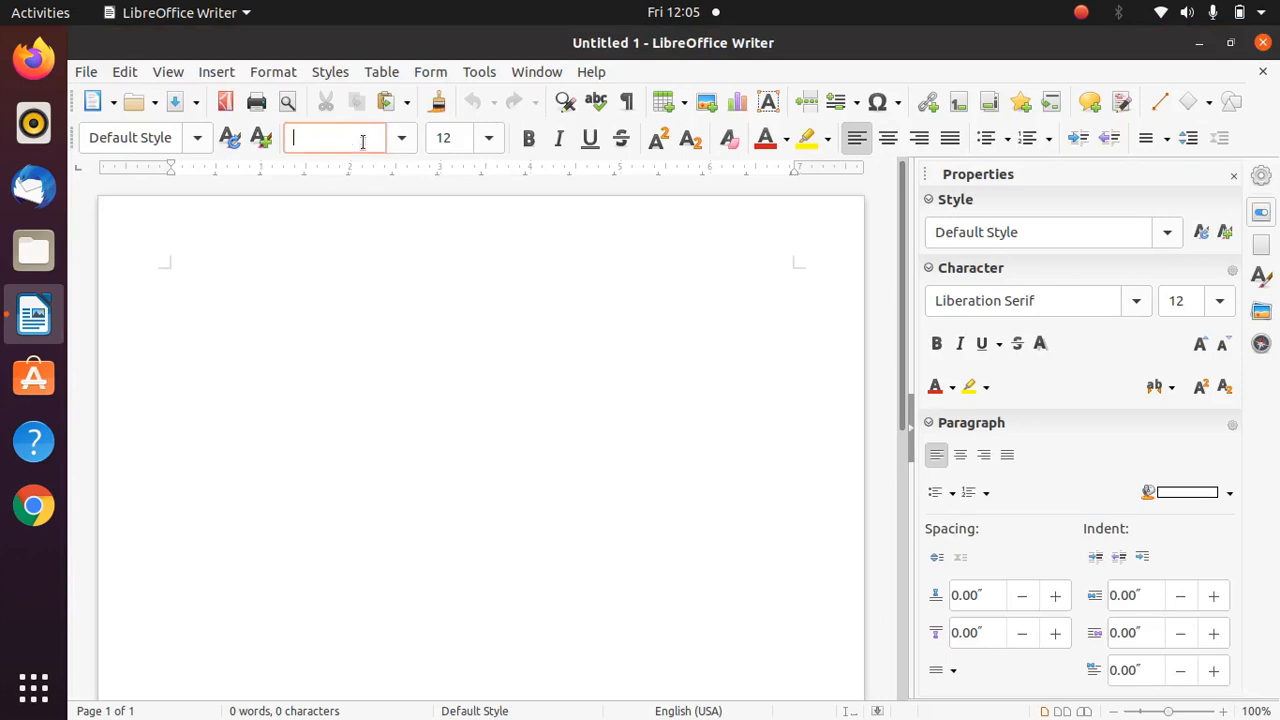
pyautogui.write('ari')
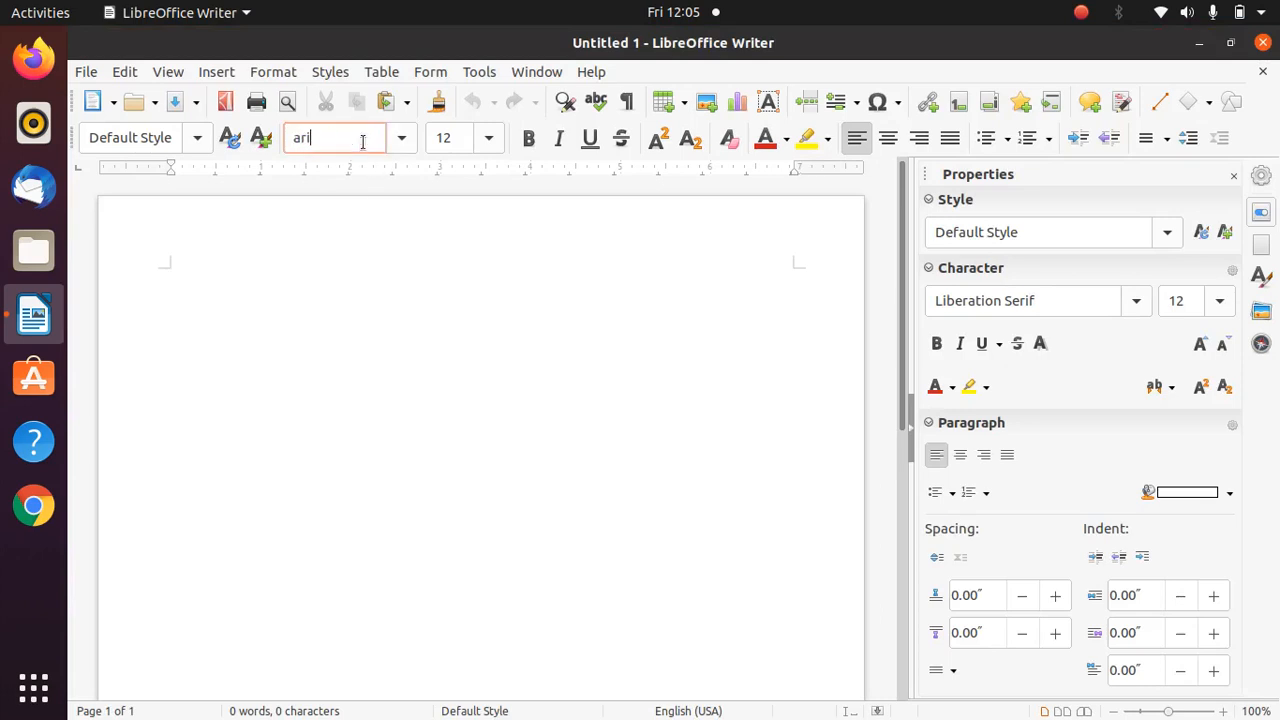
pyautogui.press('ctrl+a')
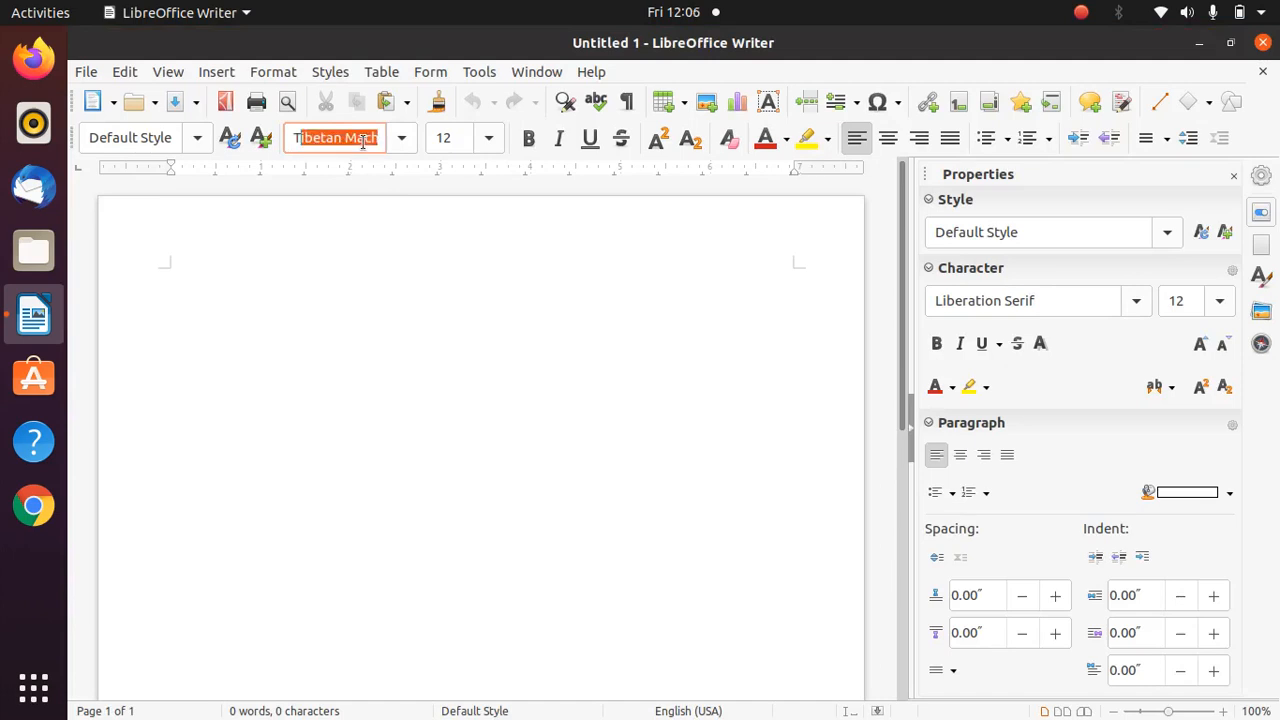
pyautogui.write('Times')
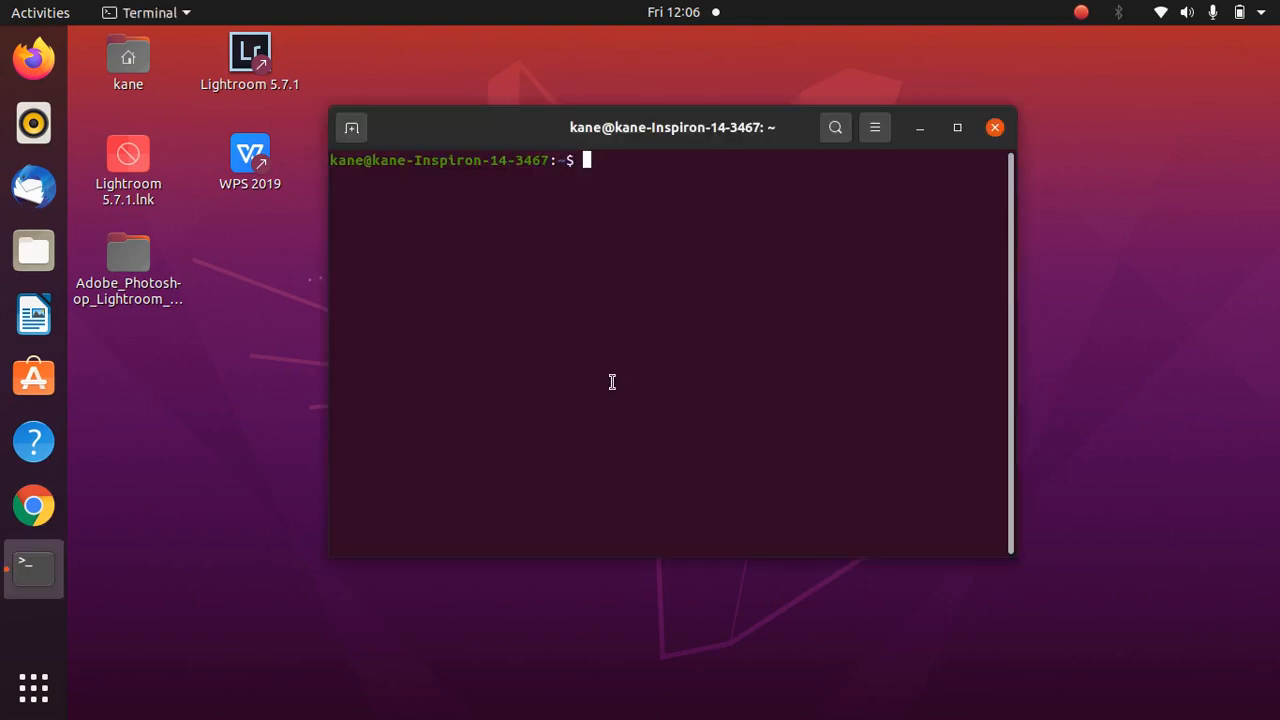
# Step: Run 'sudo apt install ttf-mscorefonts-installer' in Terminal
pyautogui.write('sudo a')
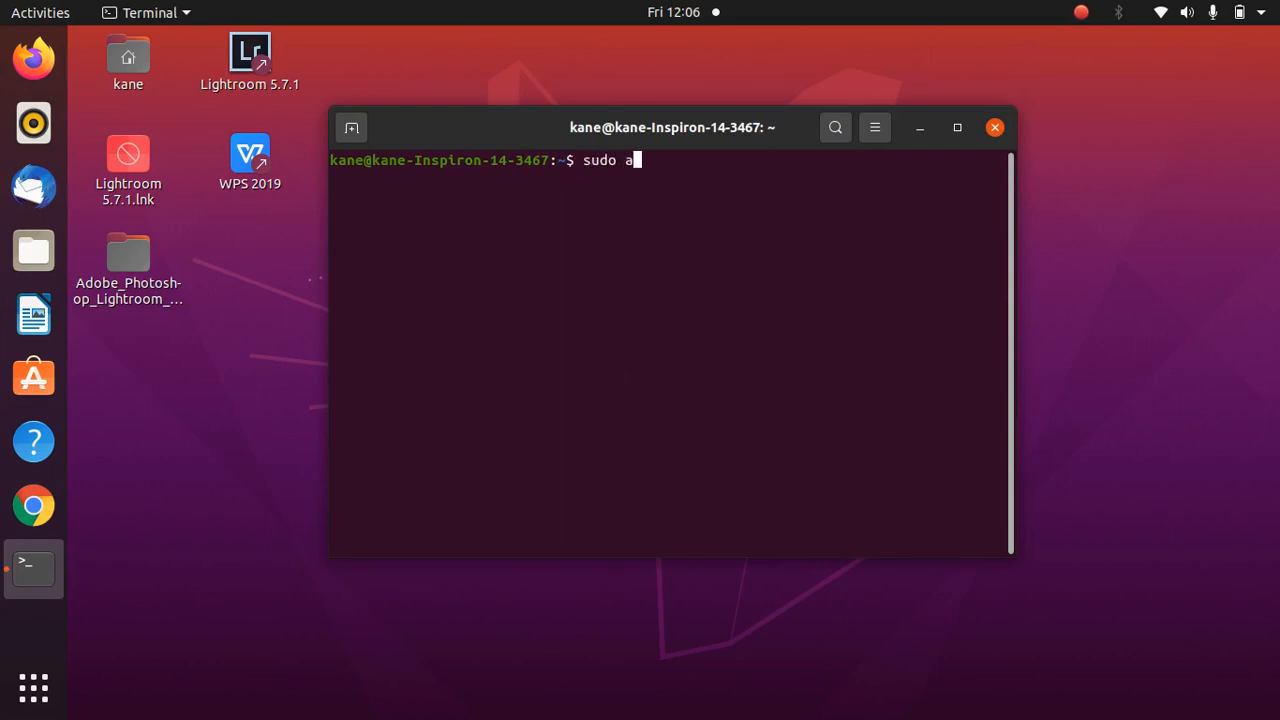
pyautogui.write('pt install ttf')
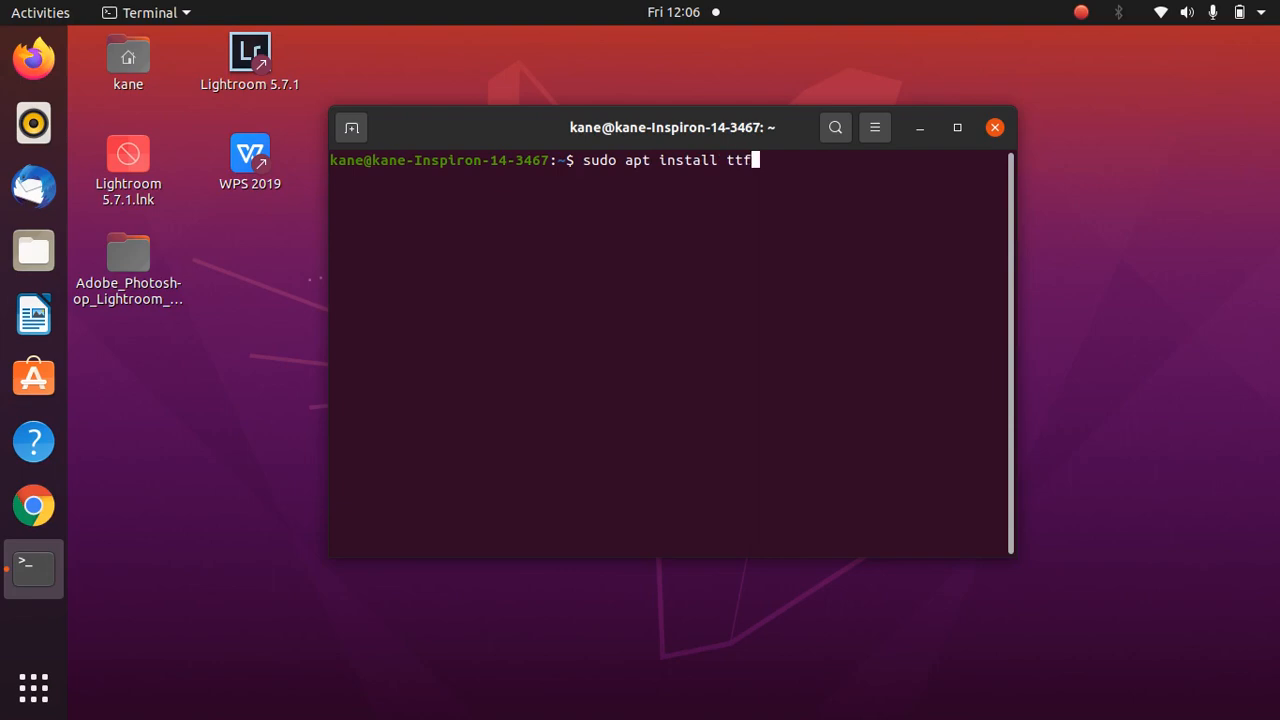
pyautogui.write('-m')
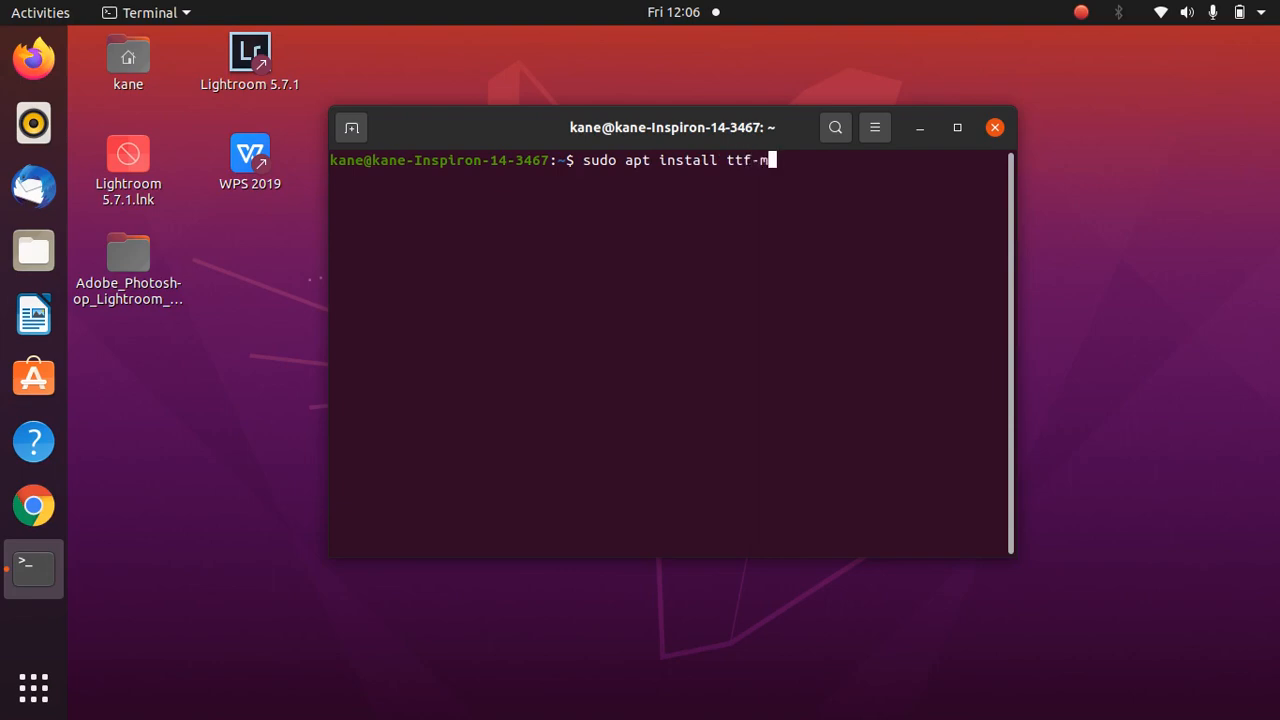
pyautogui.write('scor')
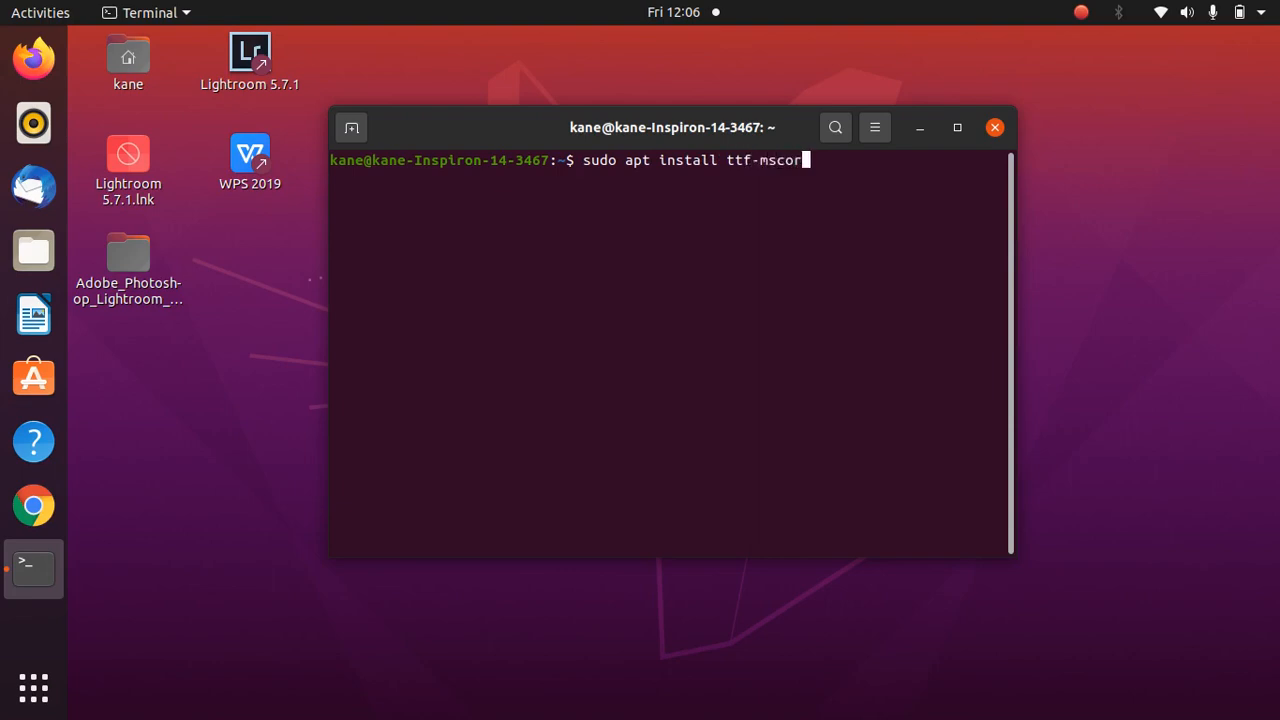
pyautogui.write('efon')
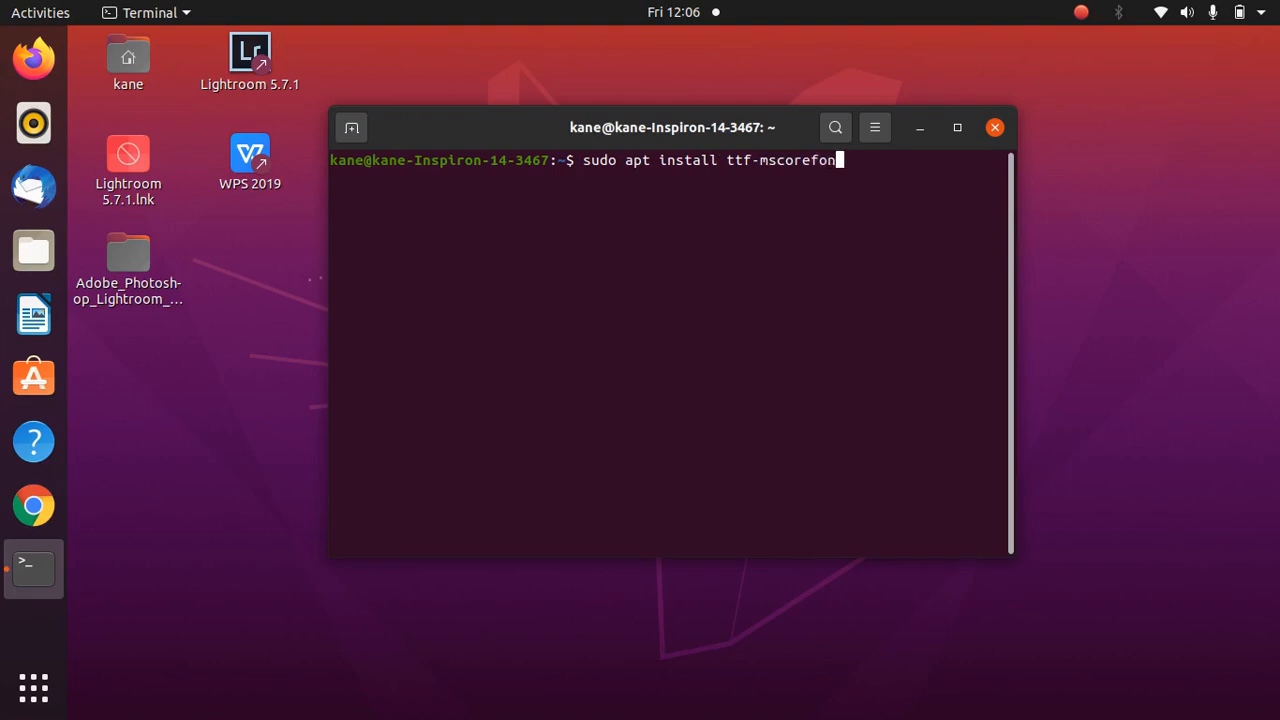
pyautogui.write('-i')
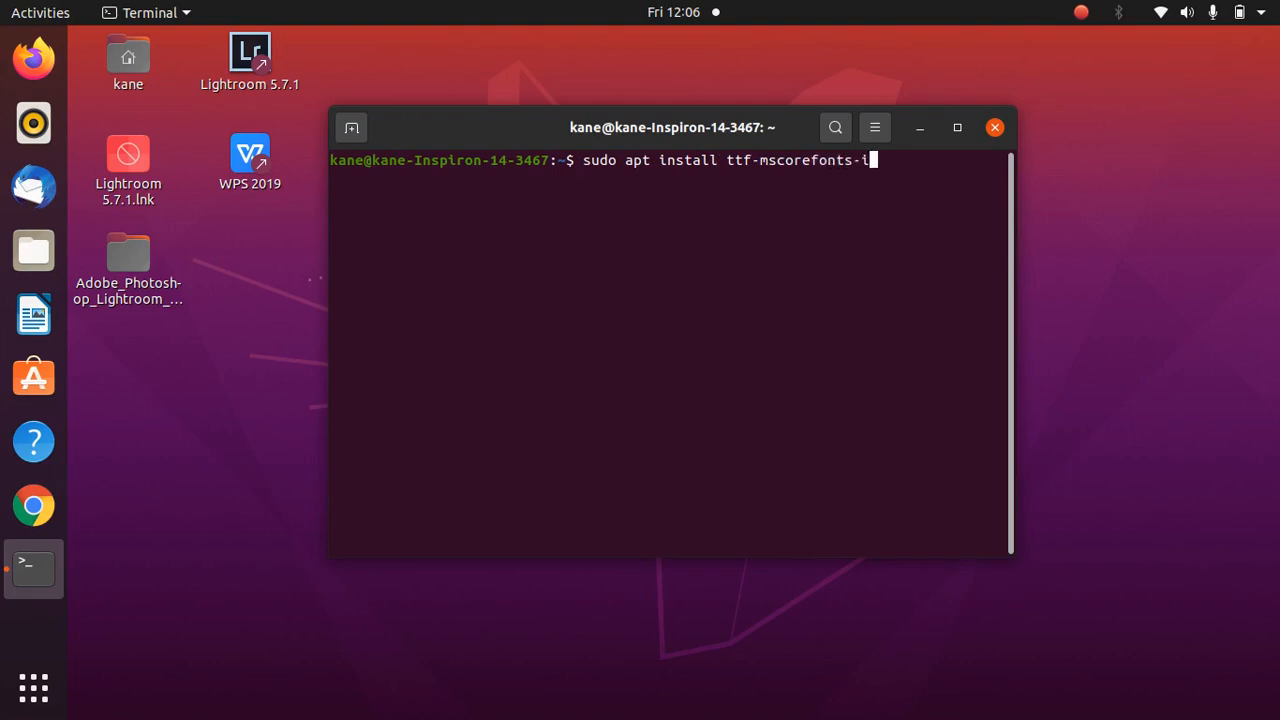
pyautogui.write('nstaller')
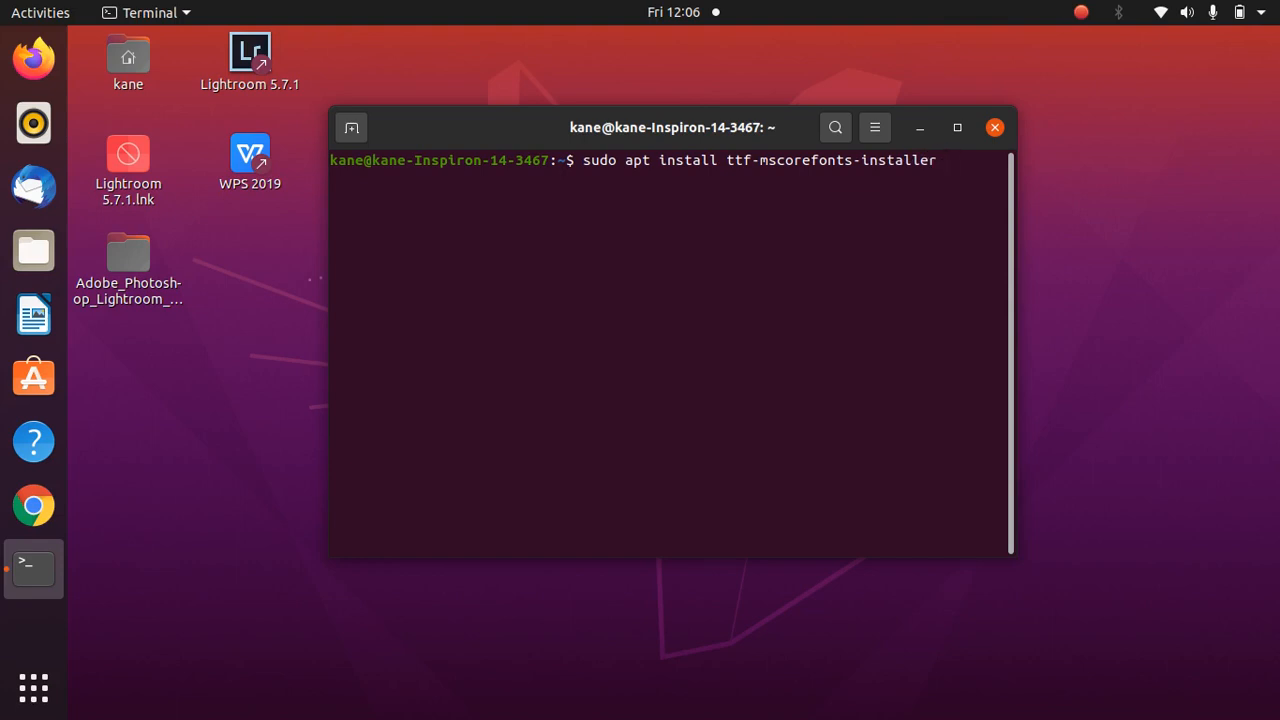
pyautogui.press('Return')
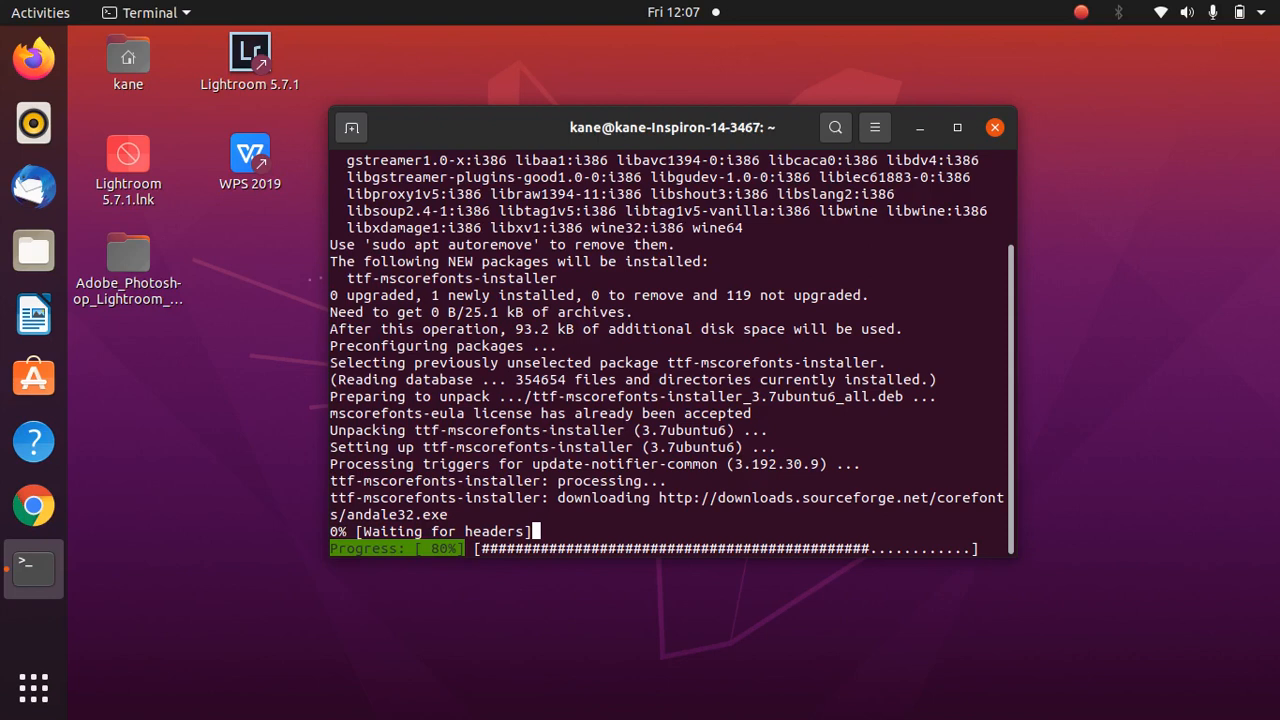
pyautogui.moveTo(910, 77)
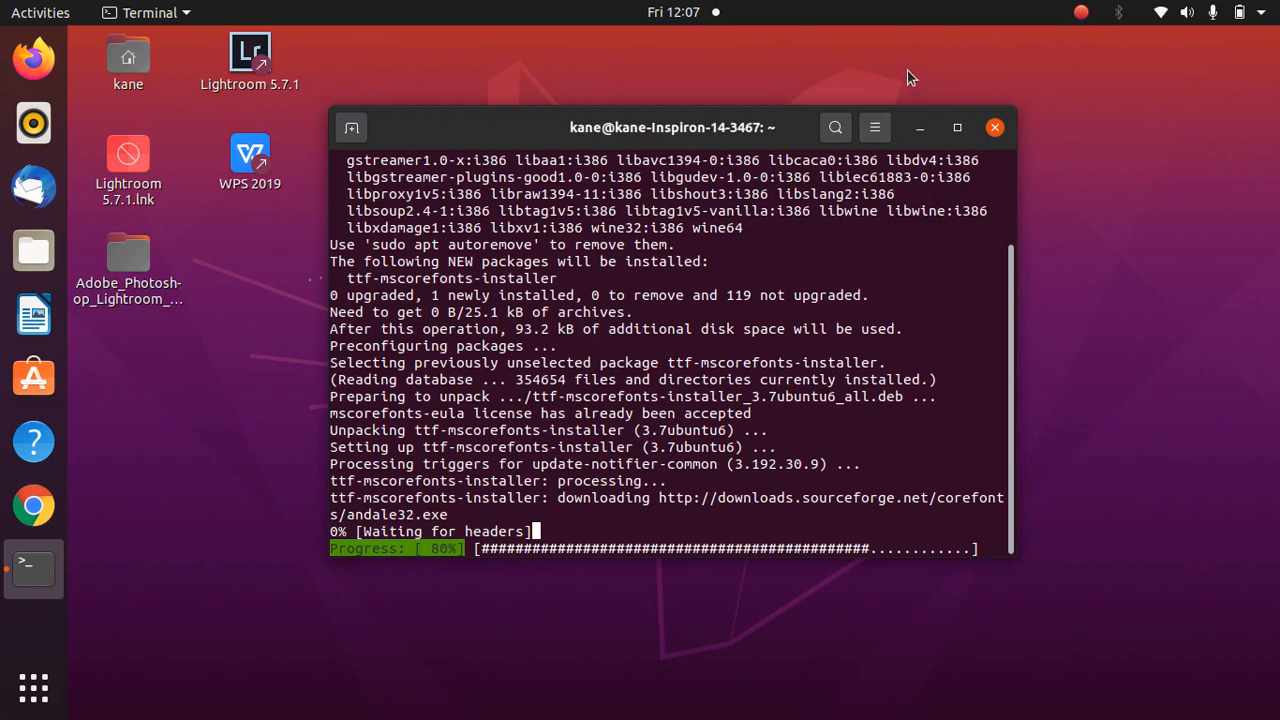
pyautogui.moveTo(1088, 24)
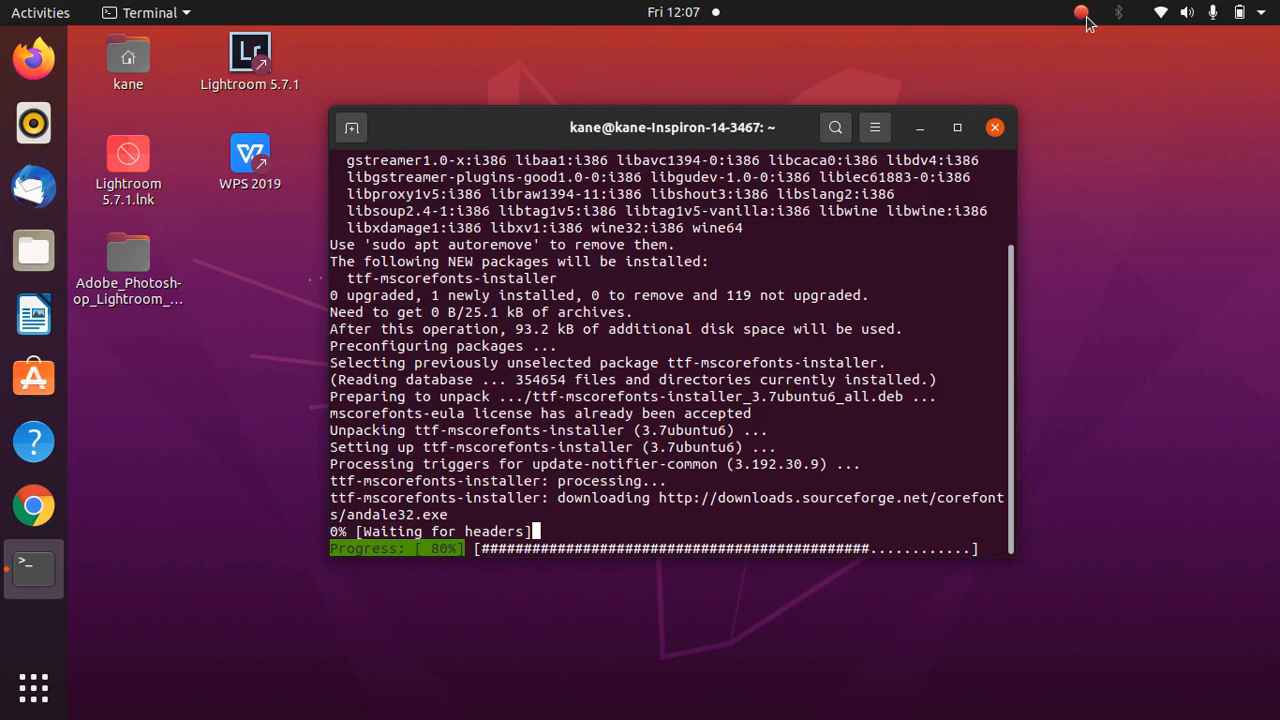
# Step: Wait until all Microsoft core fonts, including Verdana and Webdings, download and install
pyautogui.click(1082, 12)
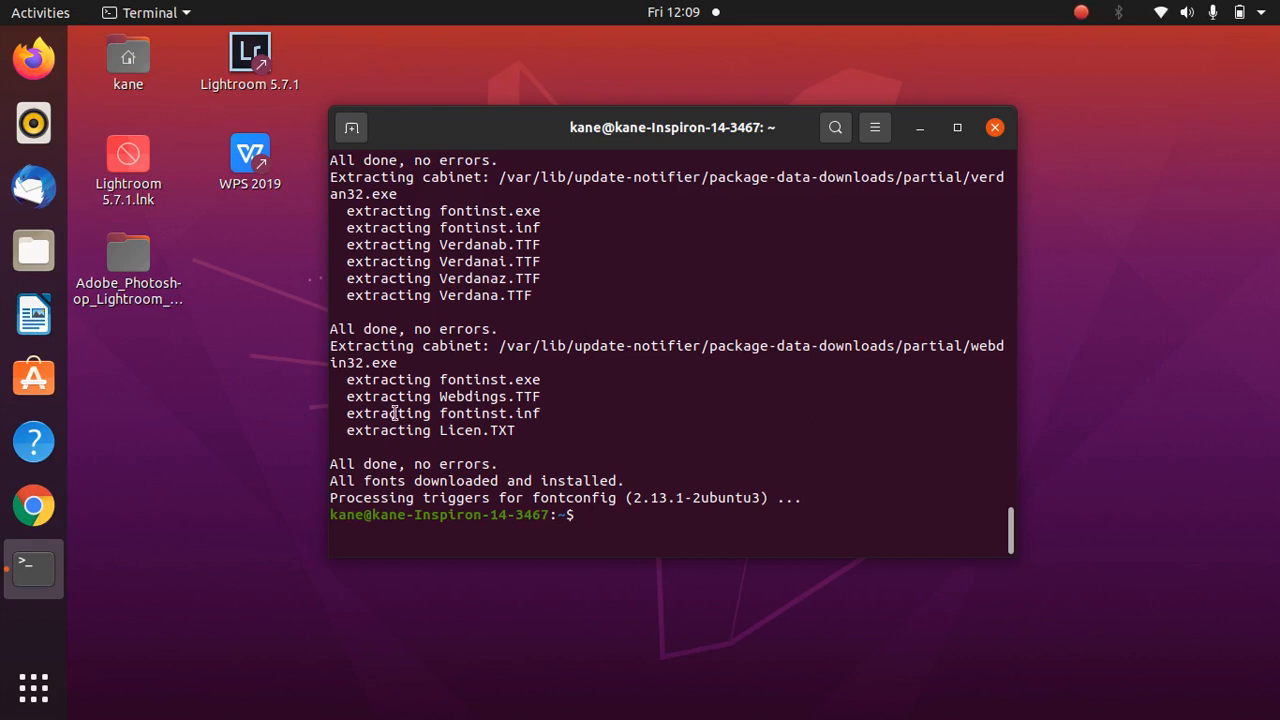
pyautogui.moveTo(330, 497)
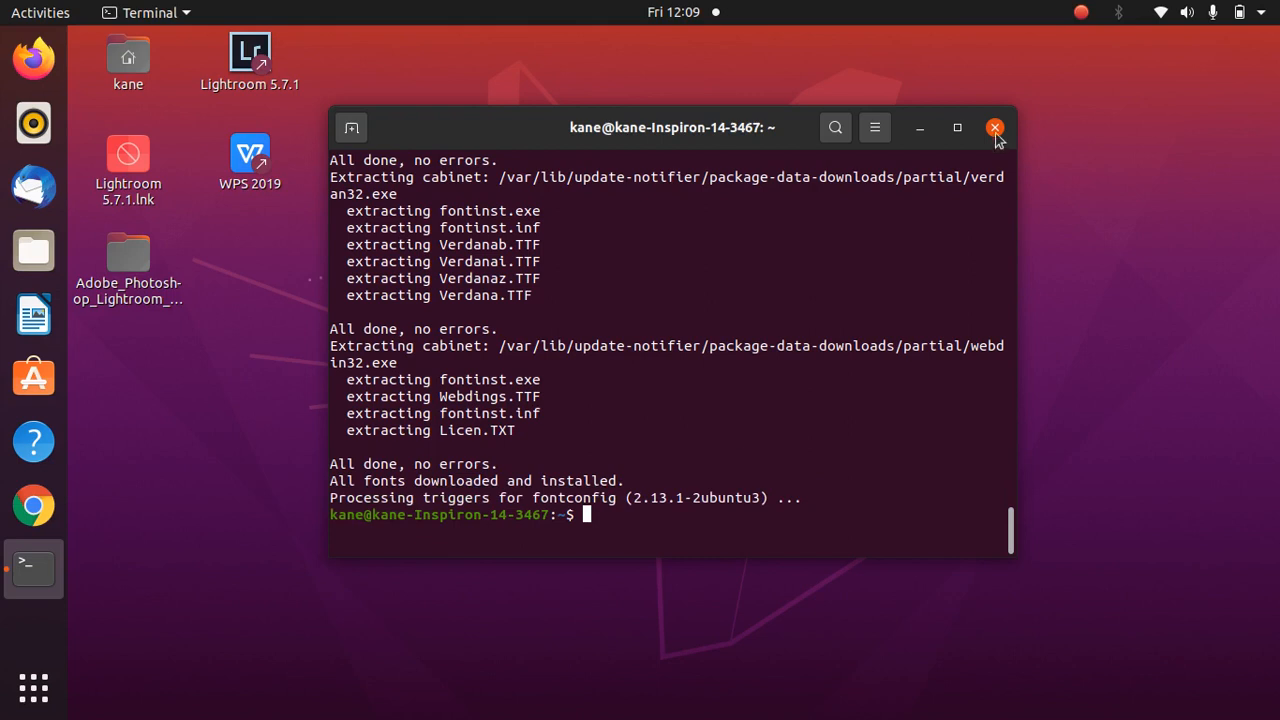
# Step: Close Terminal, relaunch Writer, and test 'Times New Roman', 'aakar' and 'Arial' as font names
pyautogui.click(994, 127)
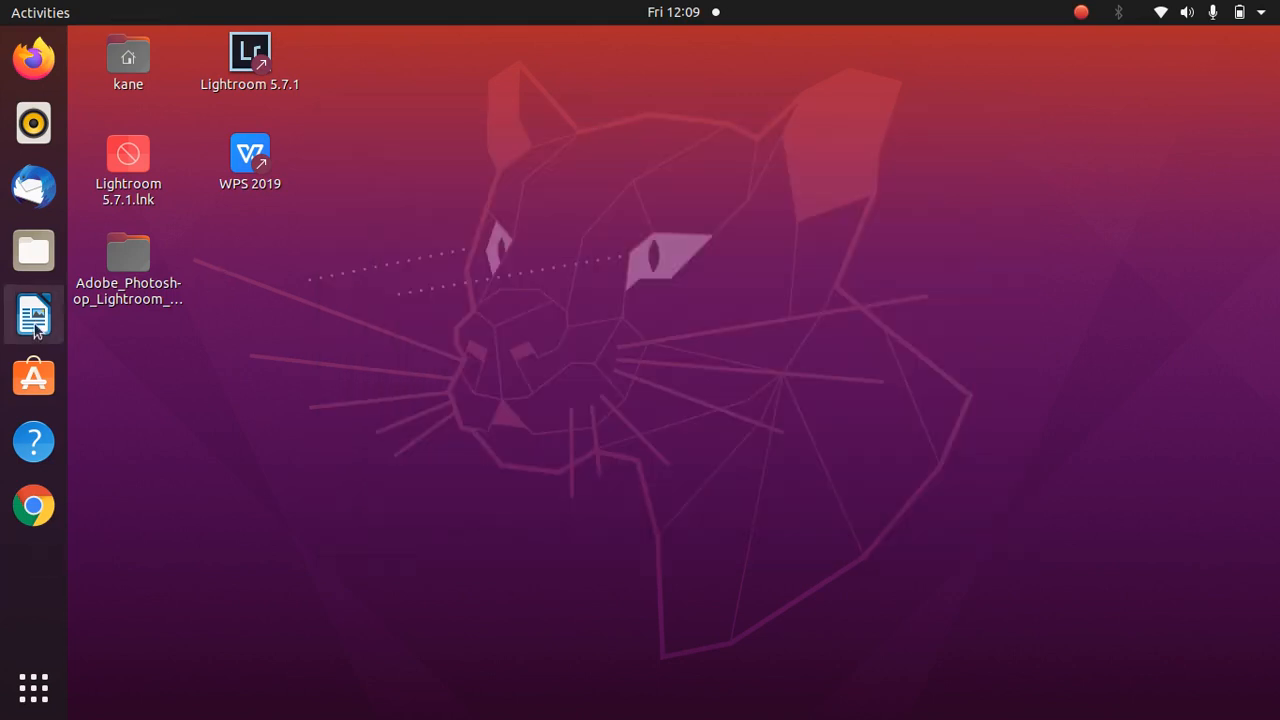
pyautogui.click(33, 314)
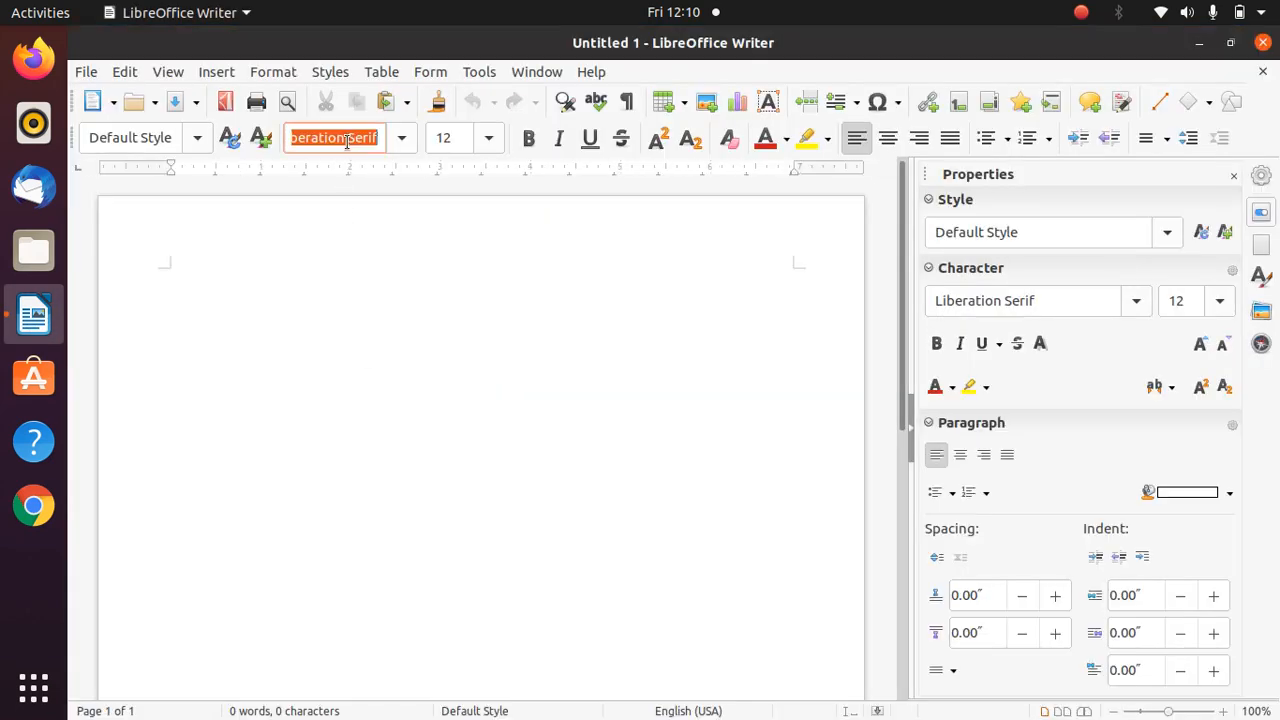
pyautogui.write('Times New Roman')
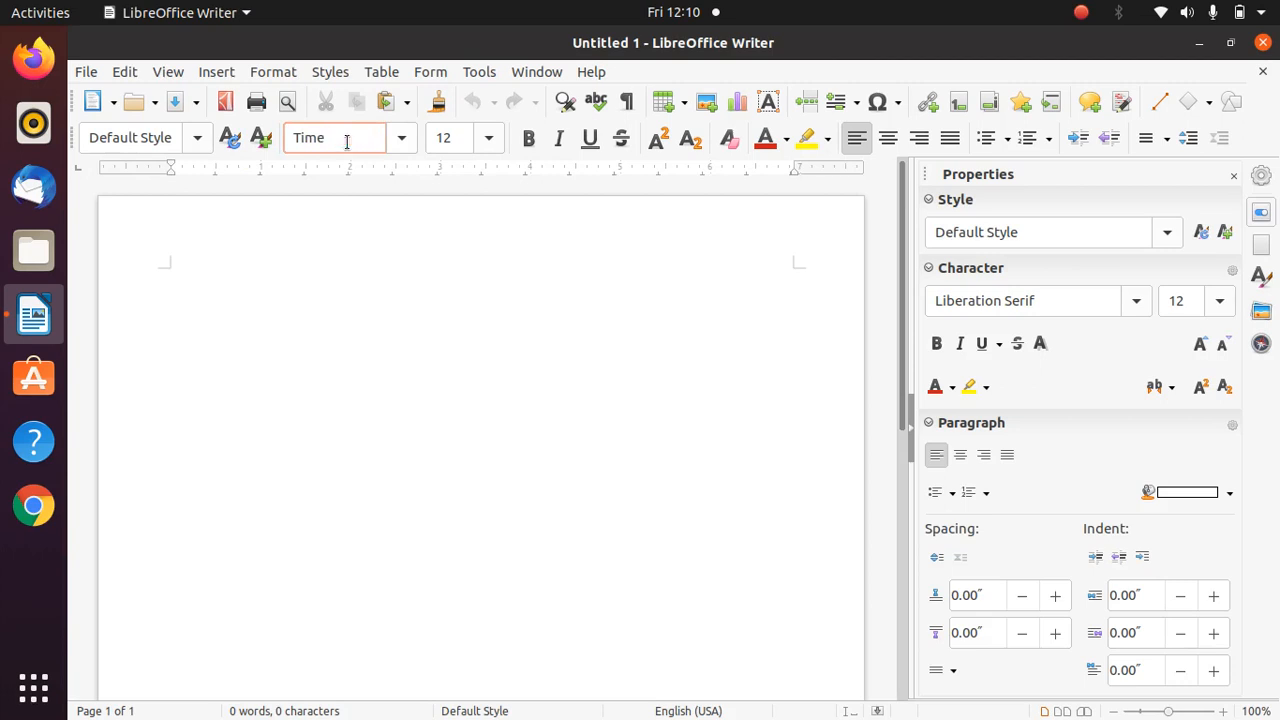
pyautogui.write('aakar')
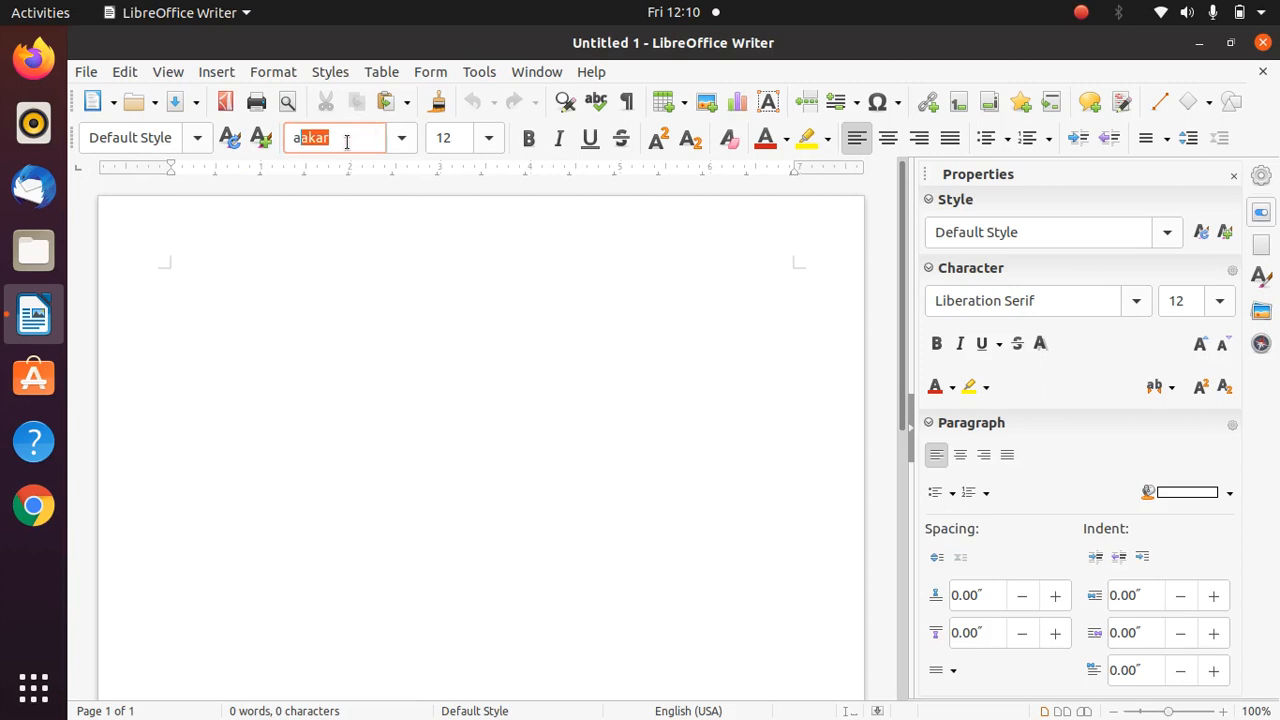
pyautogui.press('ctrl+a')
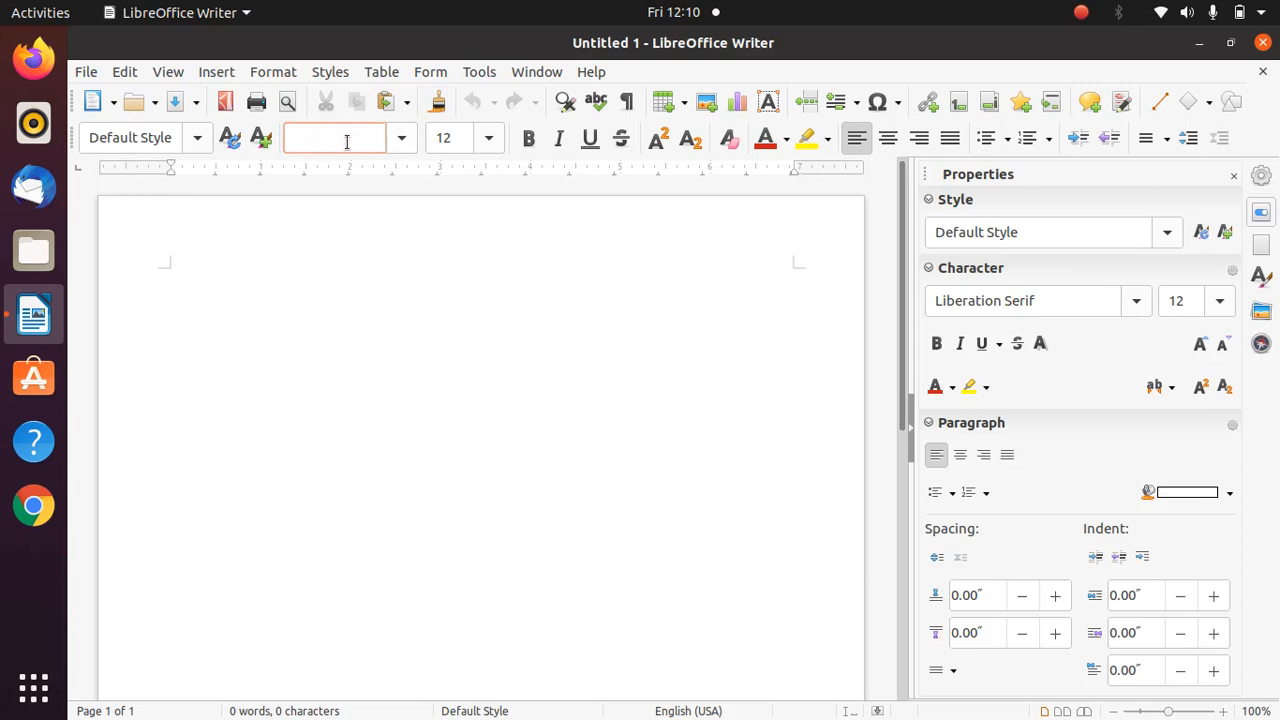
pyautogui.write('Arial')
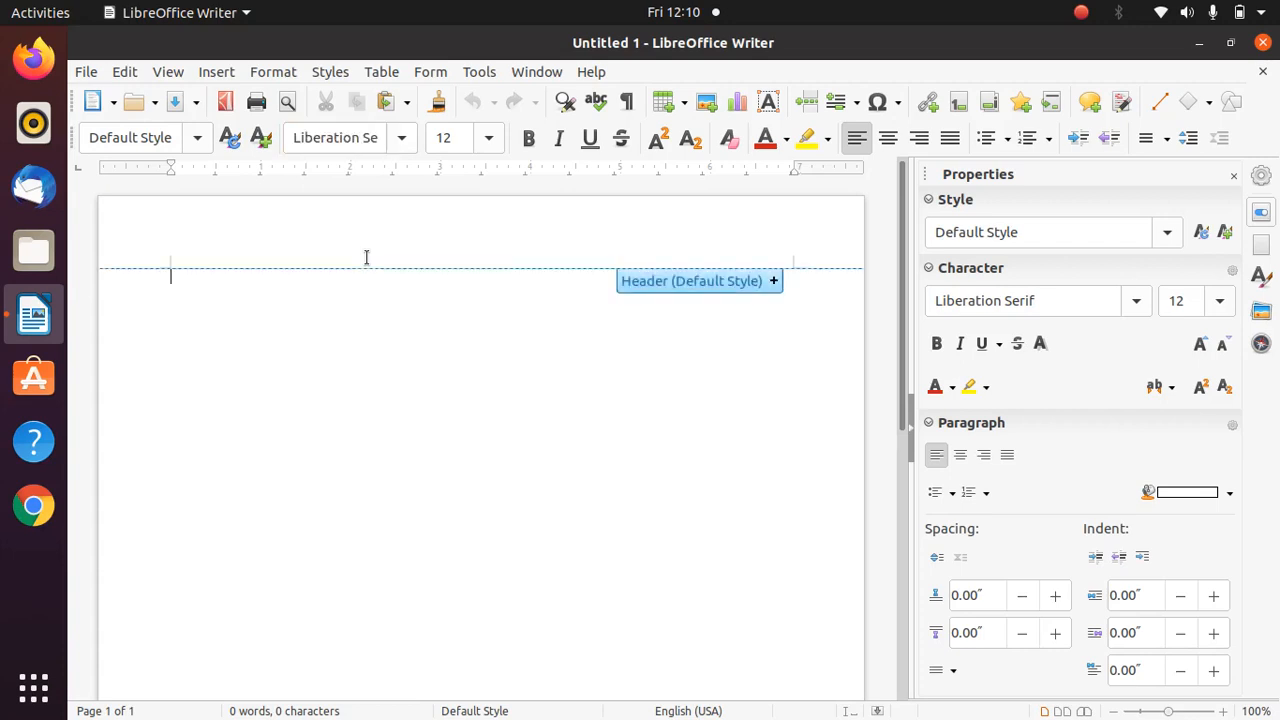
# Step: Type 'Hello World', select the line, and set it in Arial
pyautogui.write('He')
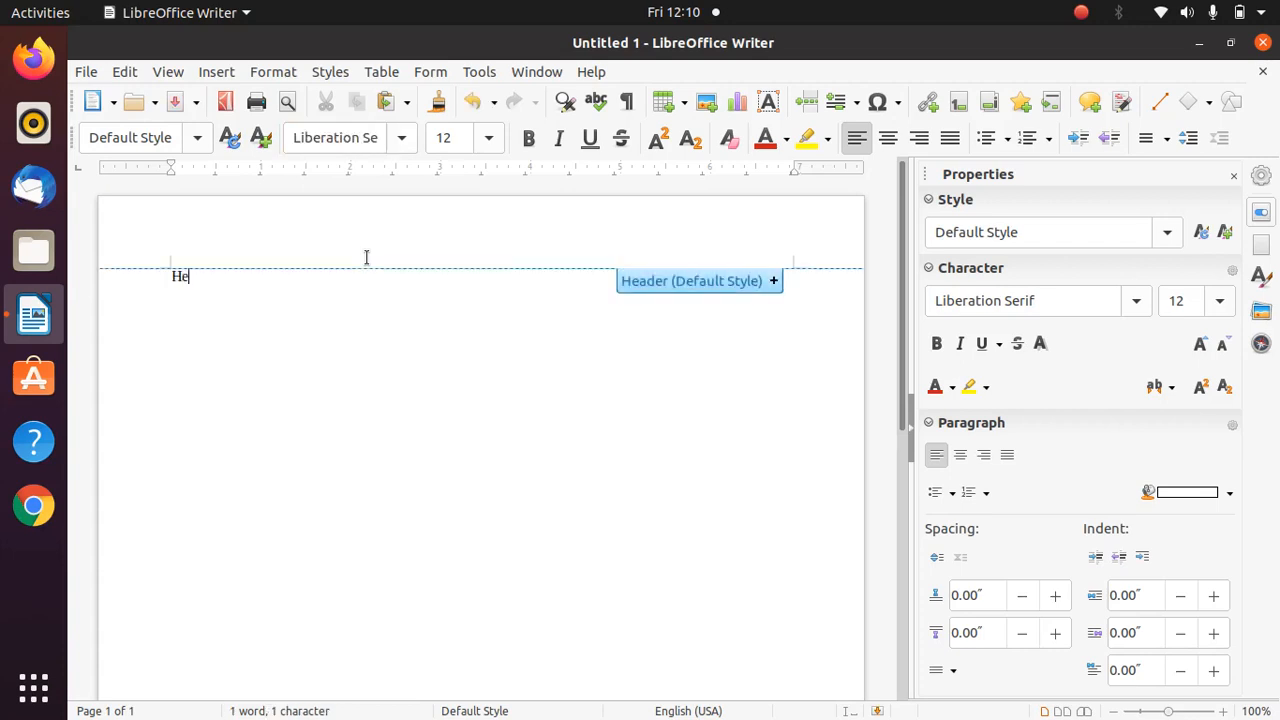
pyautogui.write('llo')
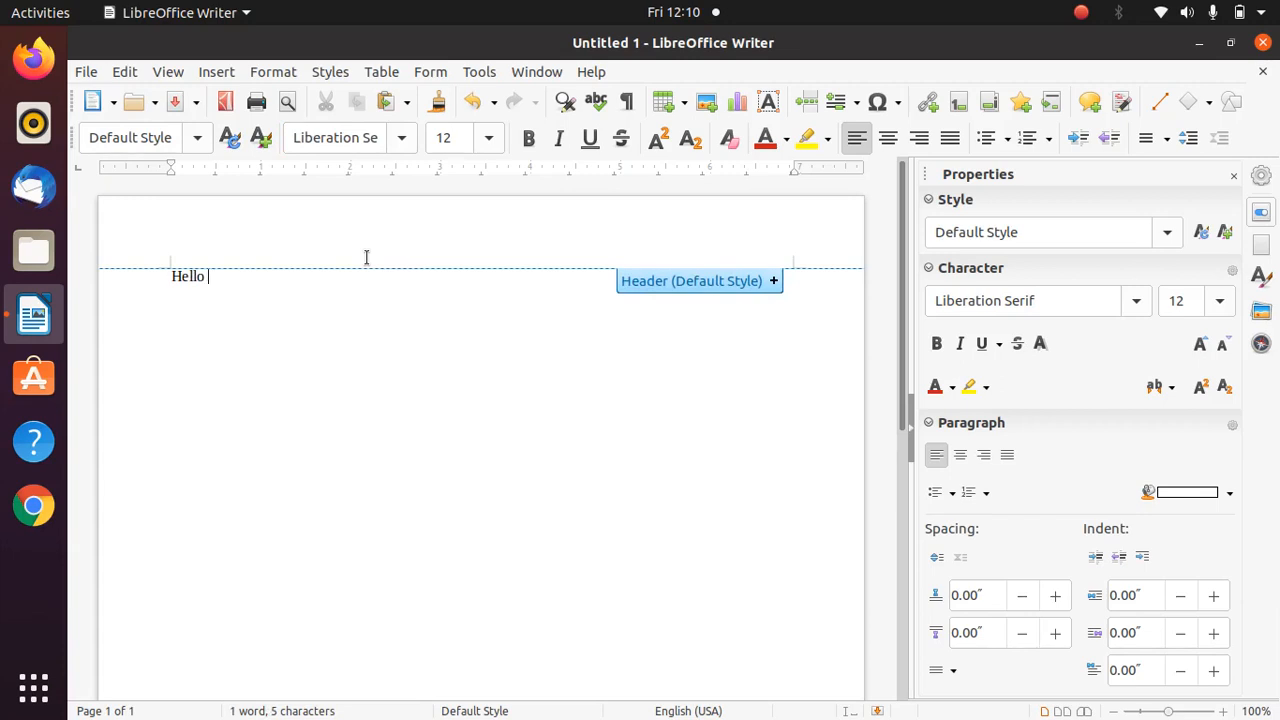
pyautogui.write('Wo')
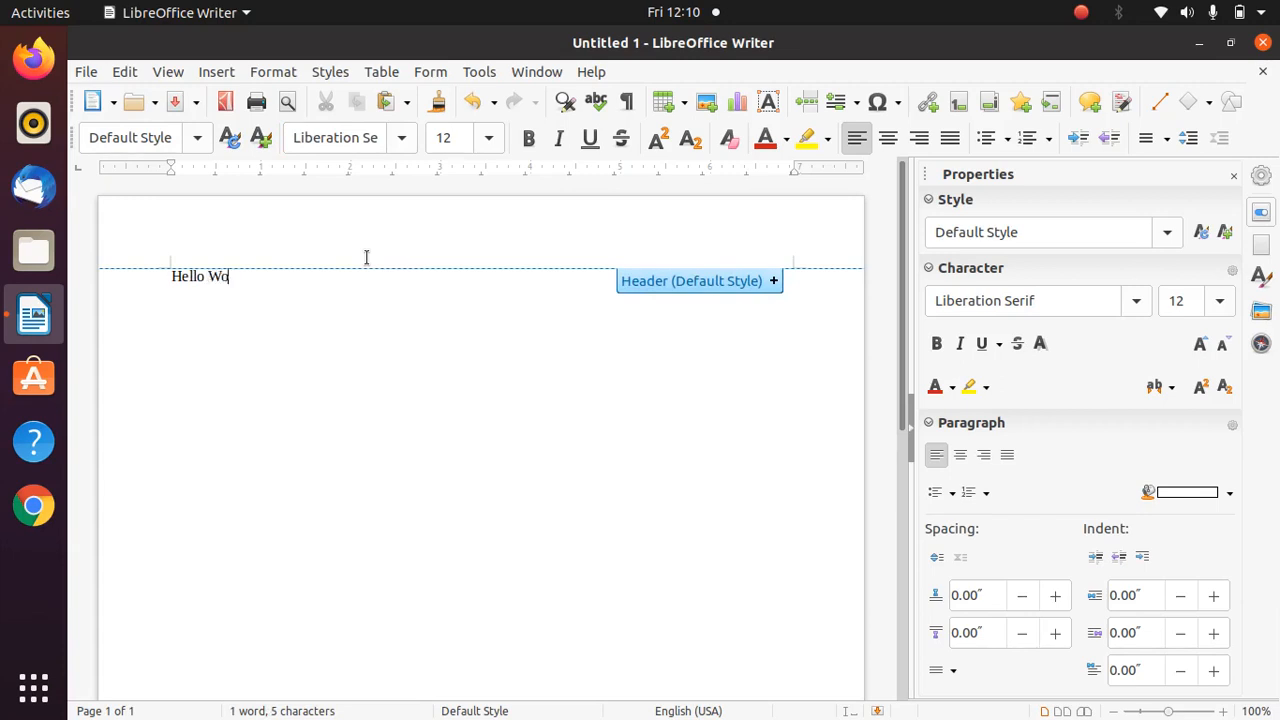
pyautogui.write('rld')
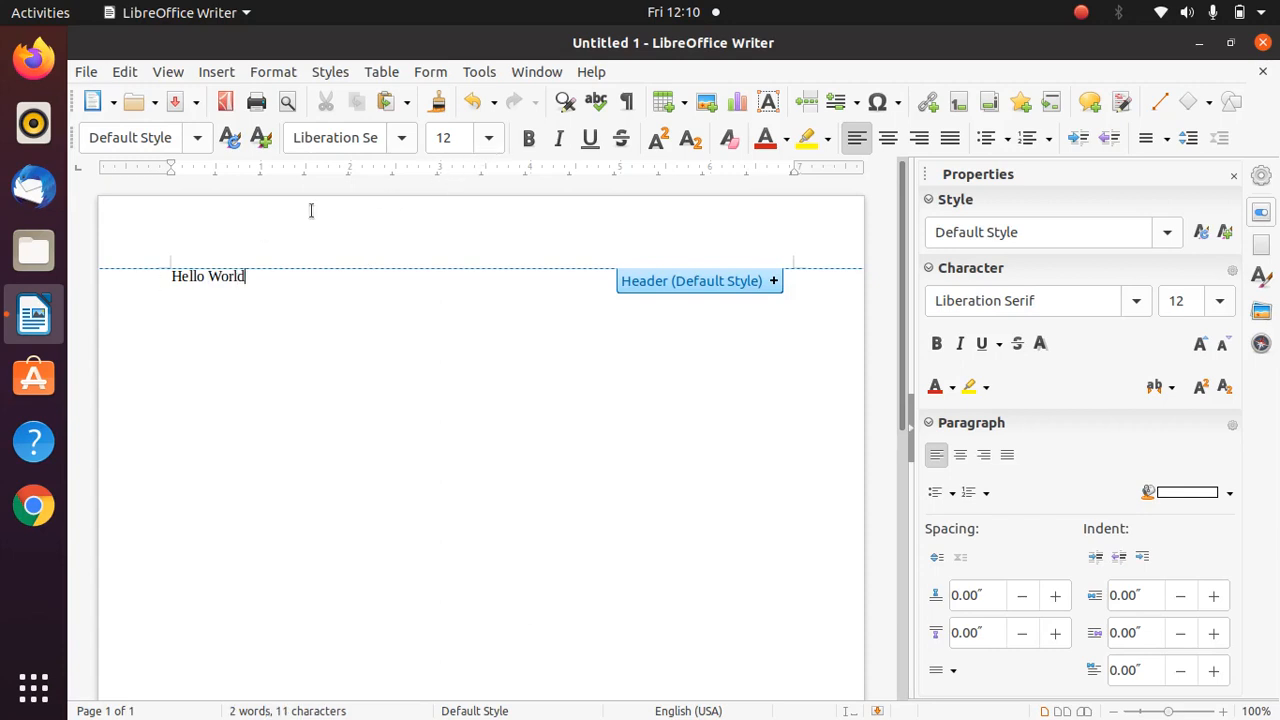
pyautogui.tripleClick(207, 276)
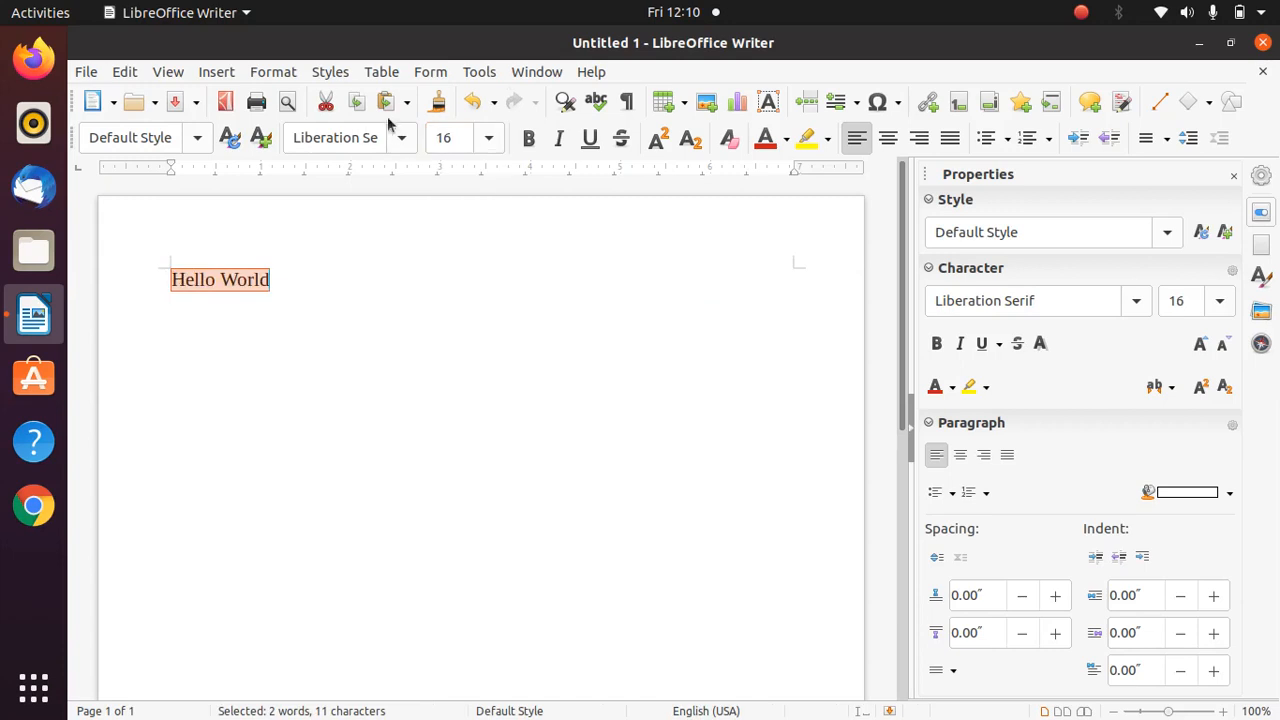
pyautogui.click(340, 137)
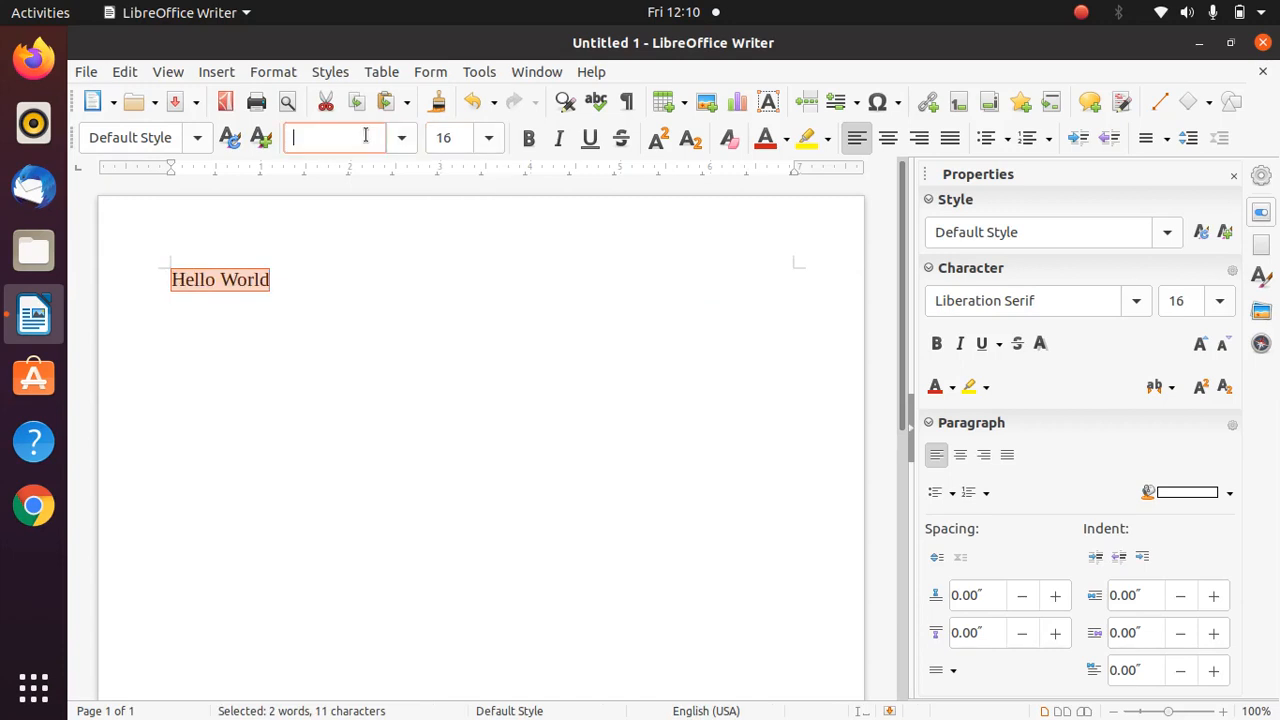
pyautogui.write('Arial')
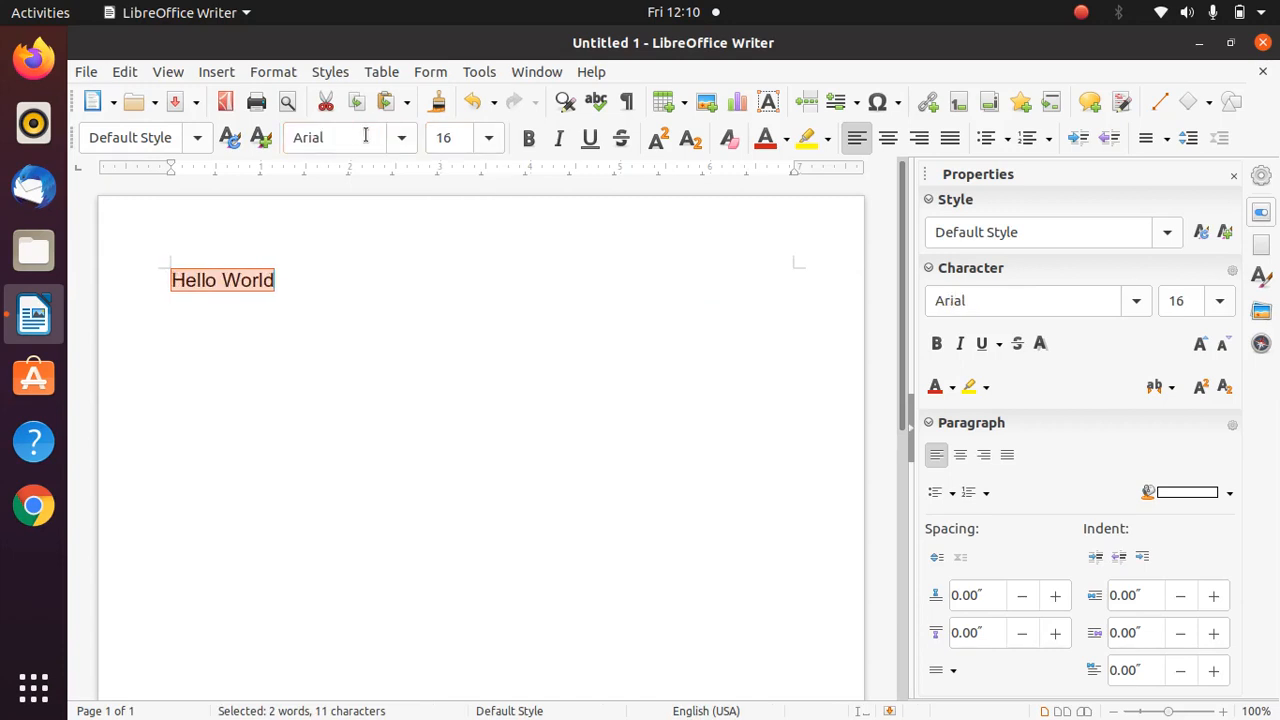
# Step: Switch the line to Times New Roman, then close Writer without saving
pyautogui.click(340, 137)
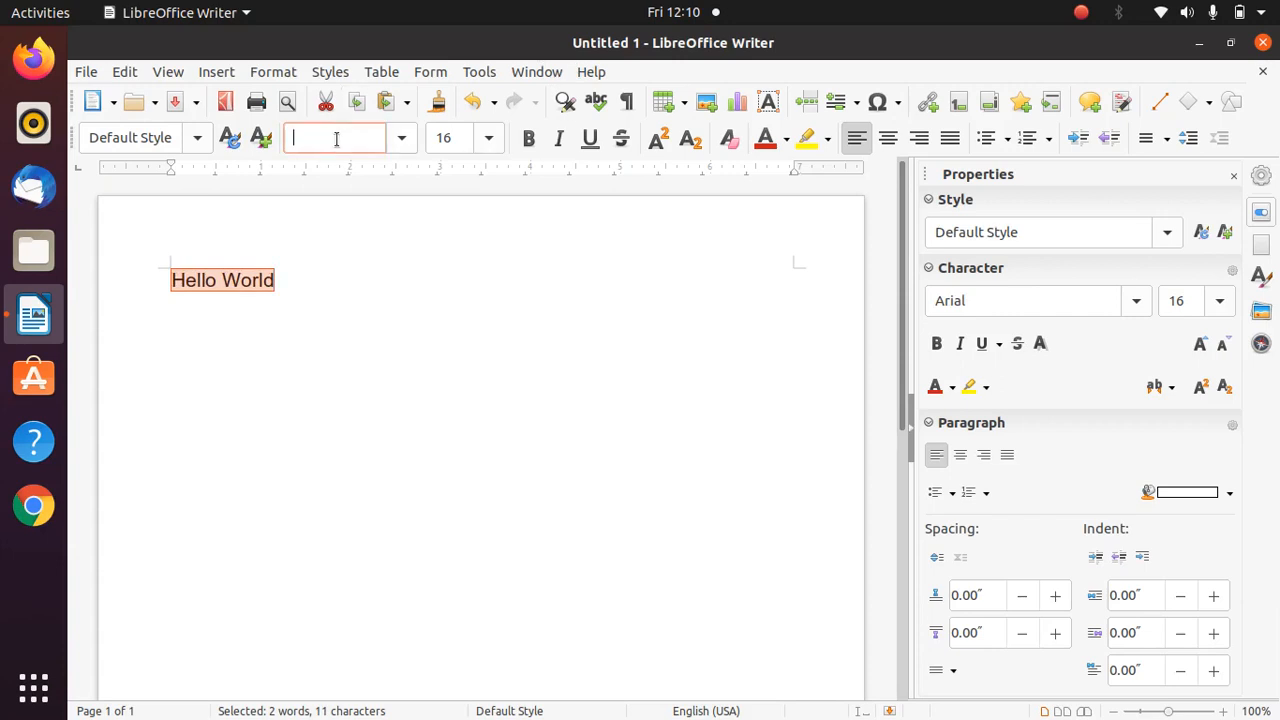
pyautogui.write('Times New Roman')
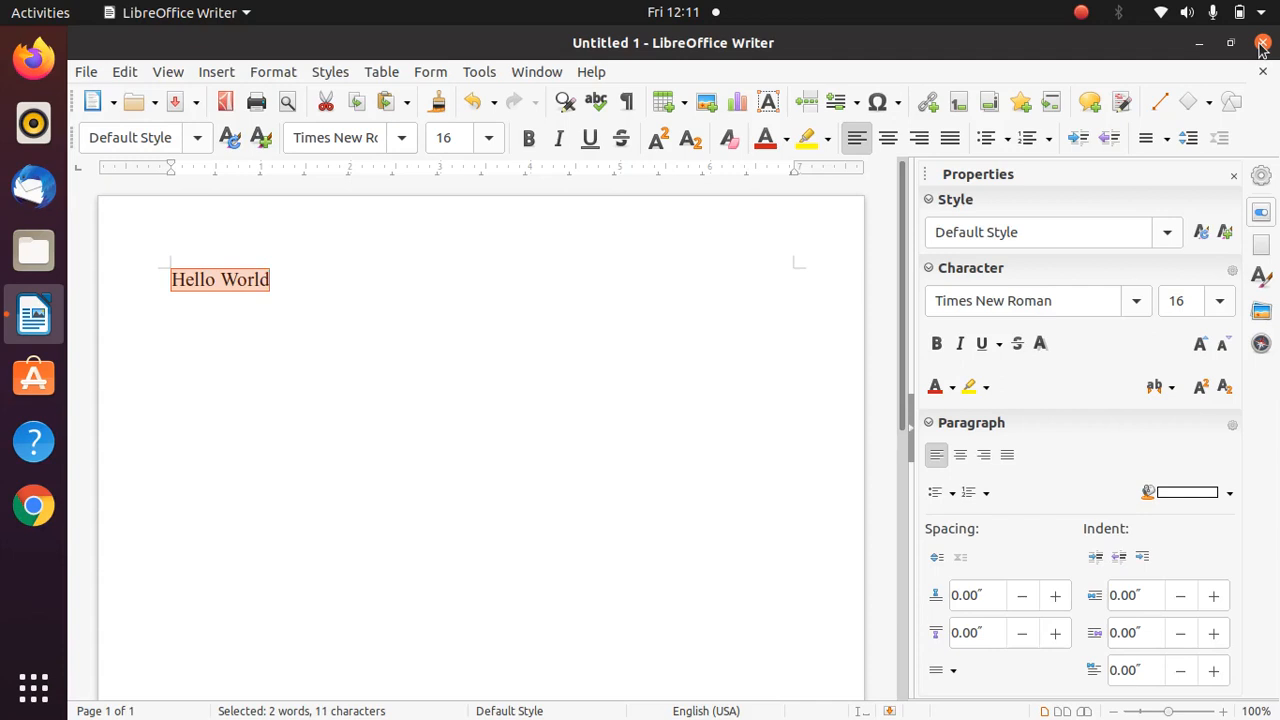
pyautogui.click(1261, 43)
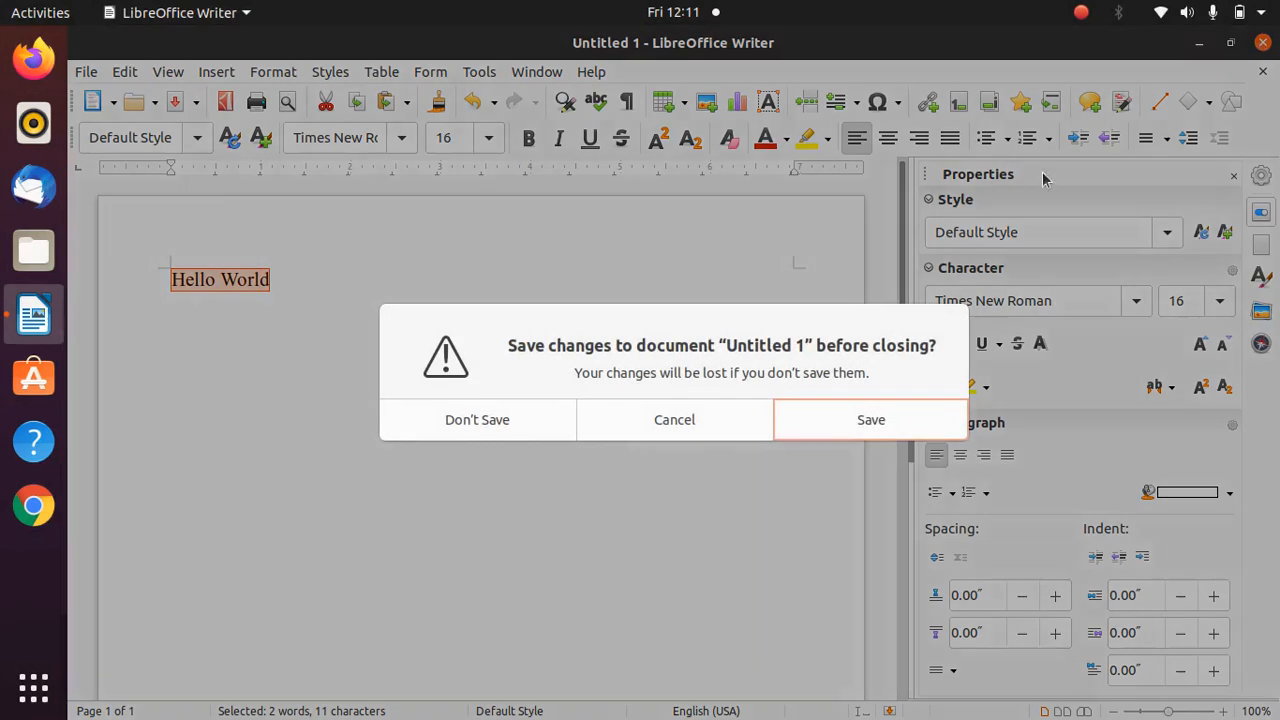
pyautogui.click(477, 419)
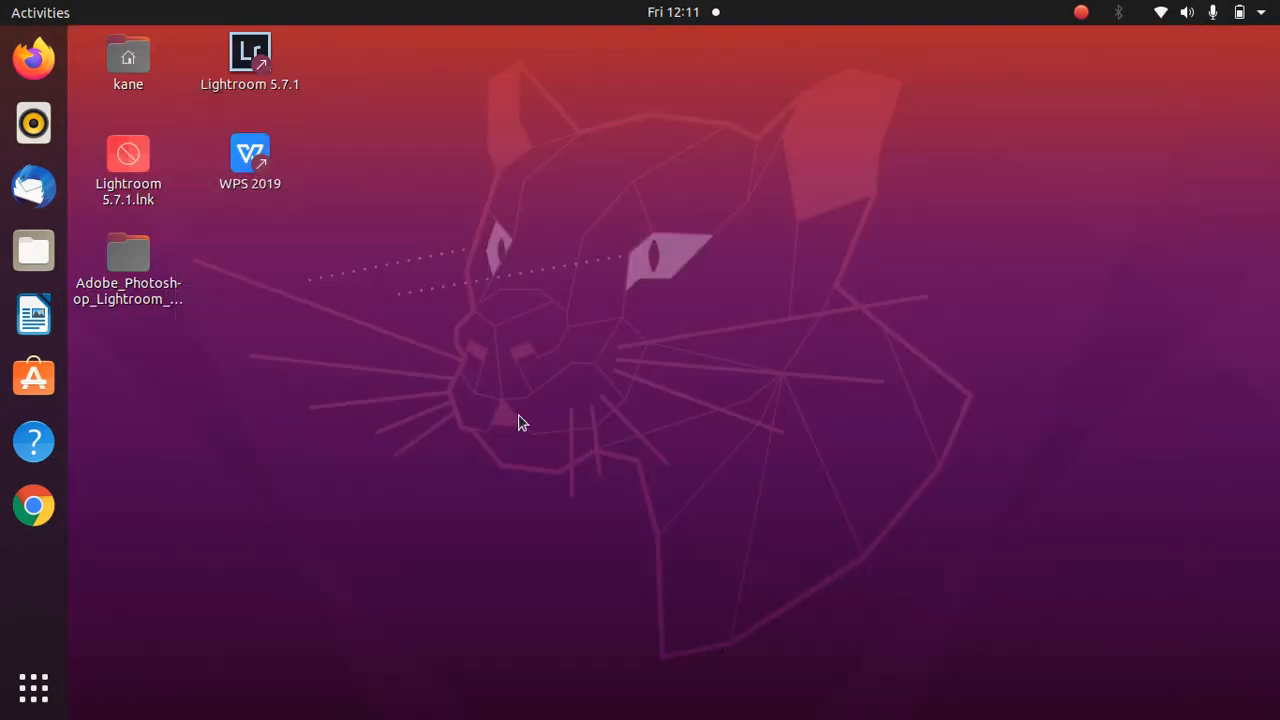